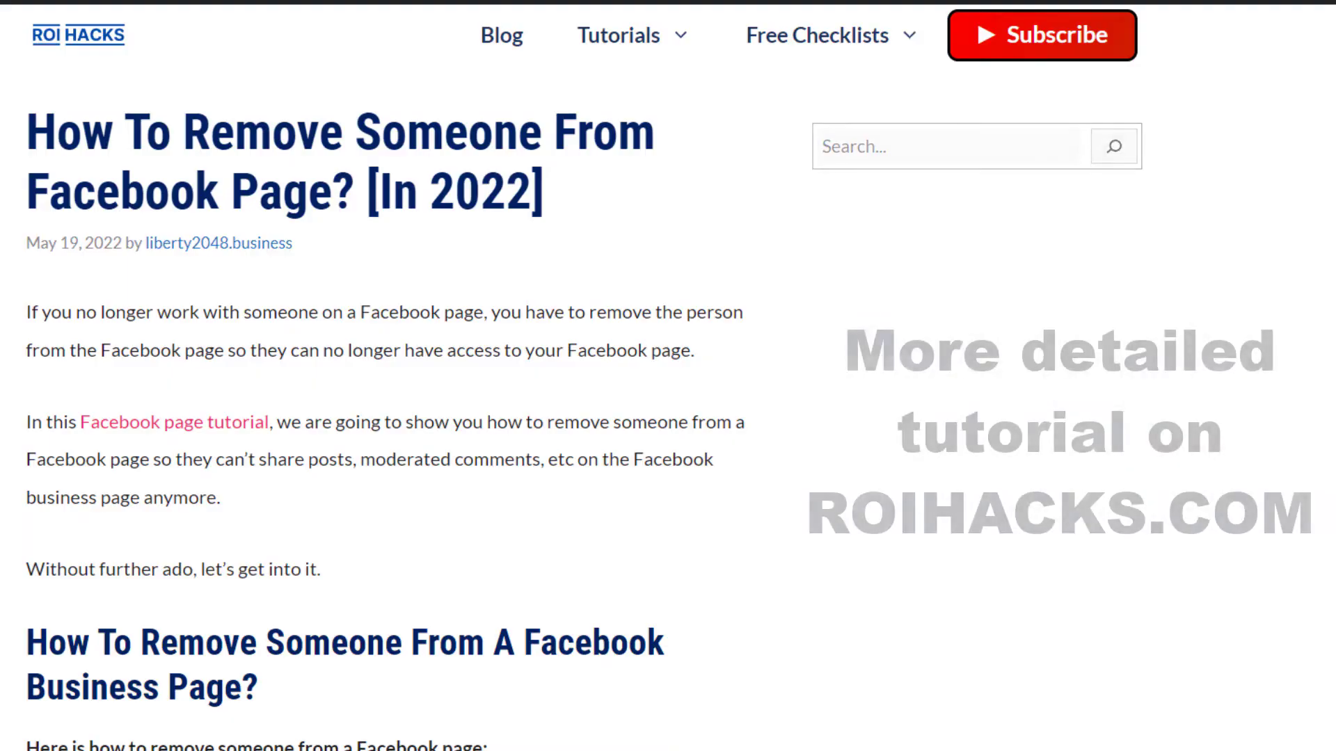
# Step: Scroll through the ROIhacks article's numbered steps for removing someone from a Facebook Page
pyautogui.scroll(-3)
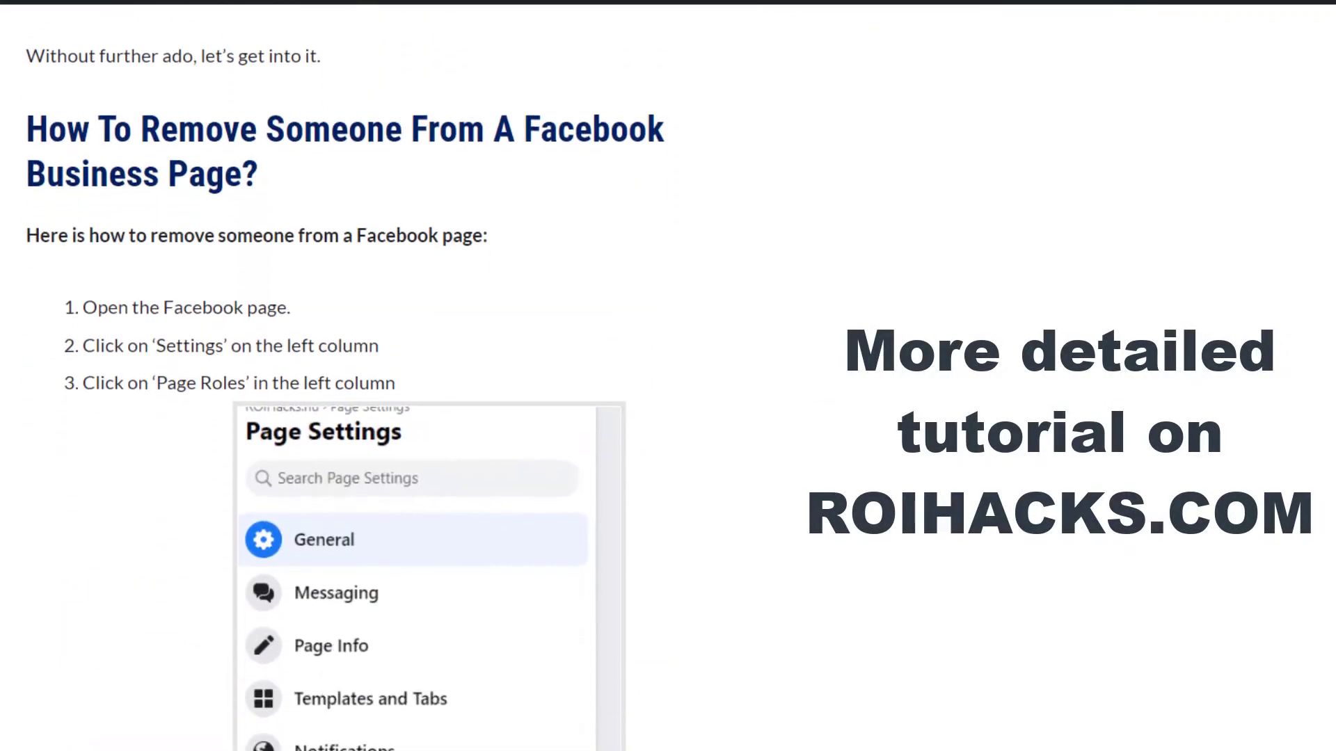
pyautogui.scroll(-3)
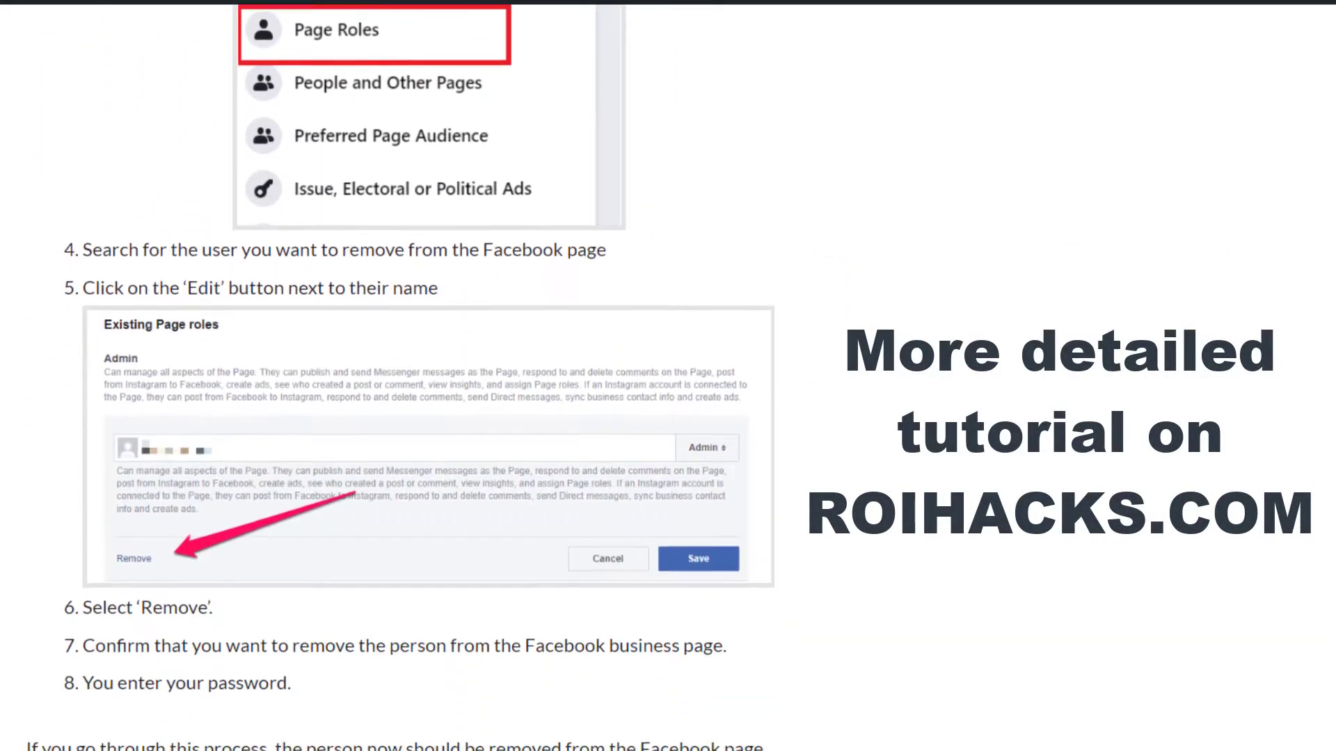
pyautogui.scroll(-3)
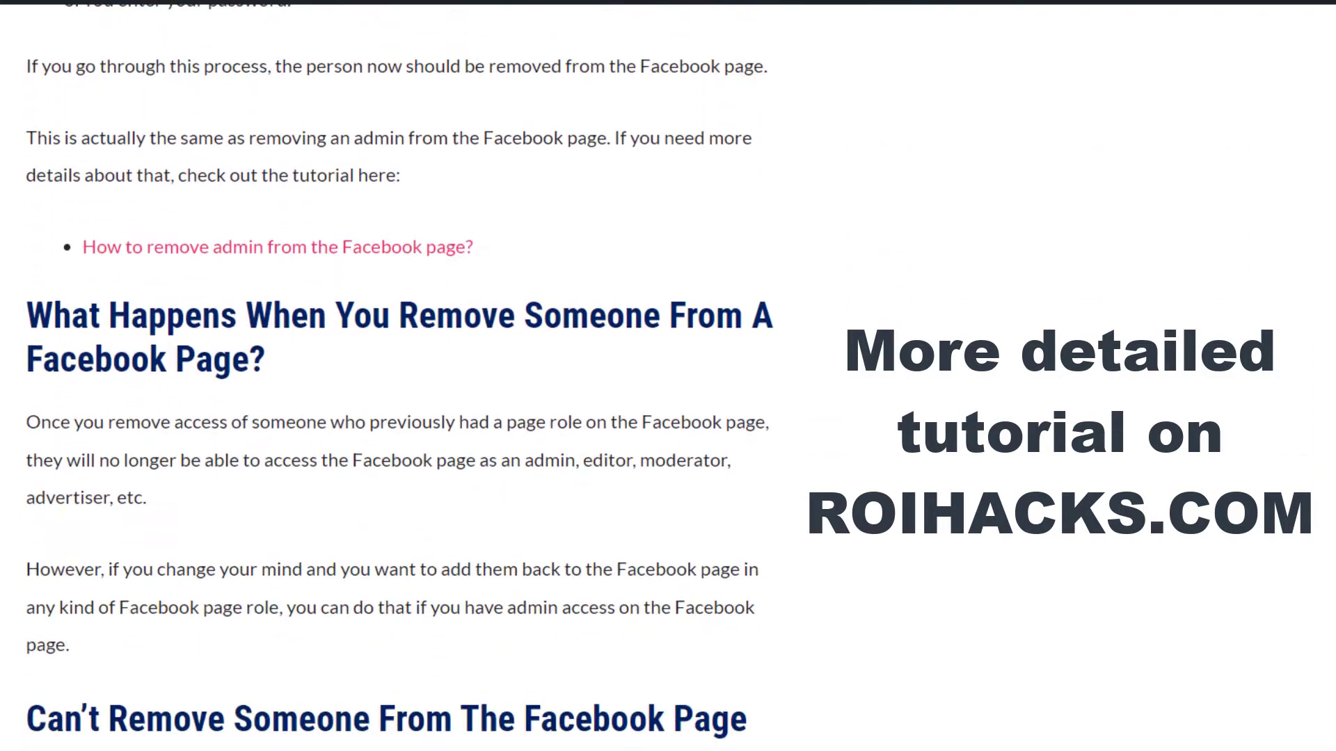
pyautogui.scroll(-3)
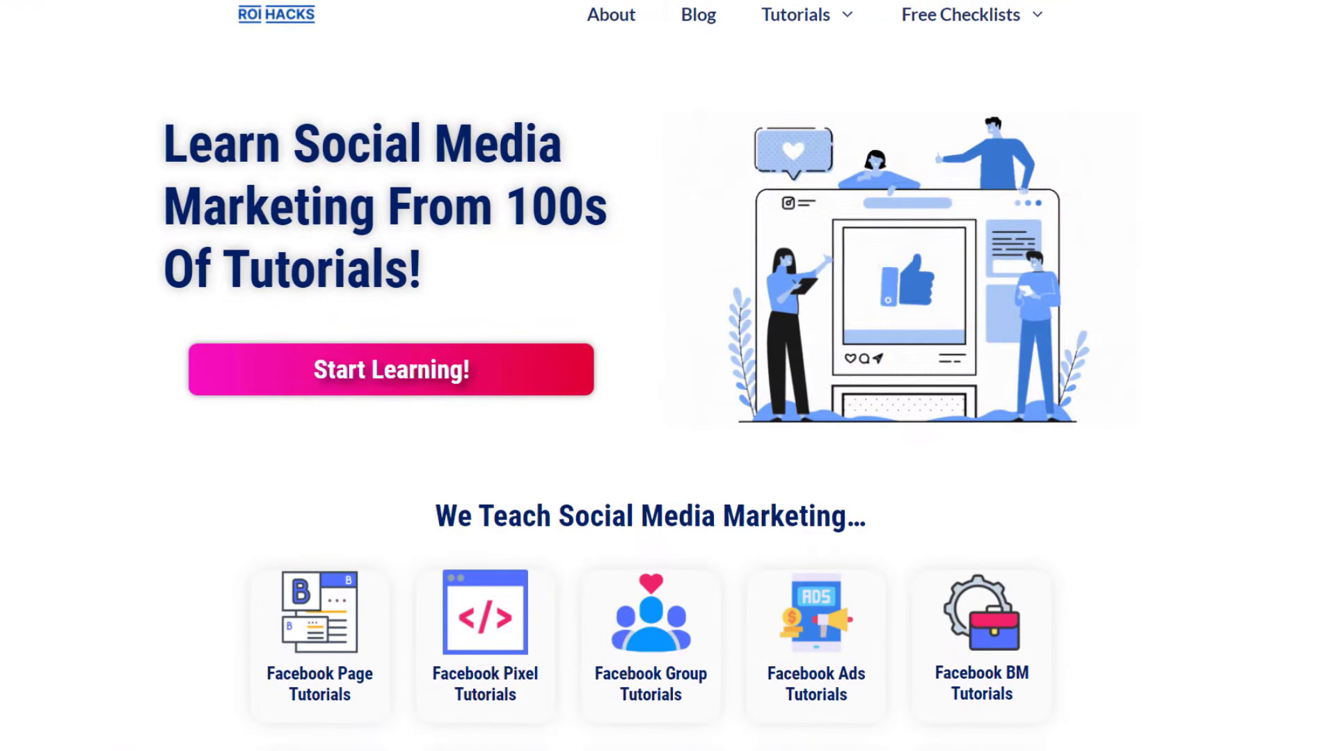
# Step: Scroll the ROIhacks.com home page down toward its social media tutorial categories
pyautogui.scroll(-3)
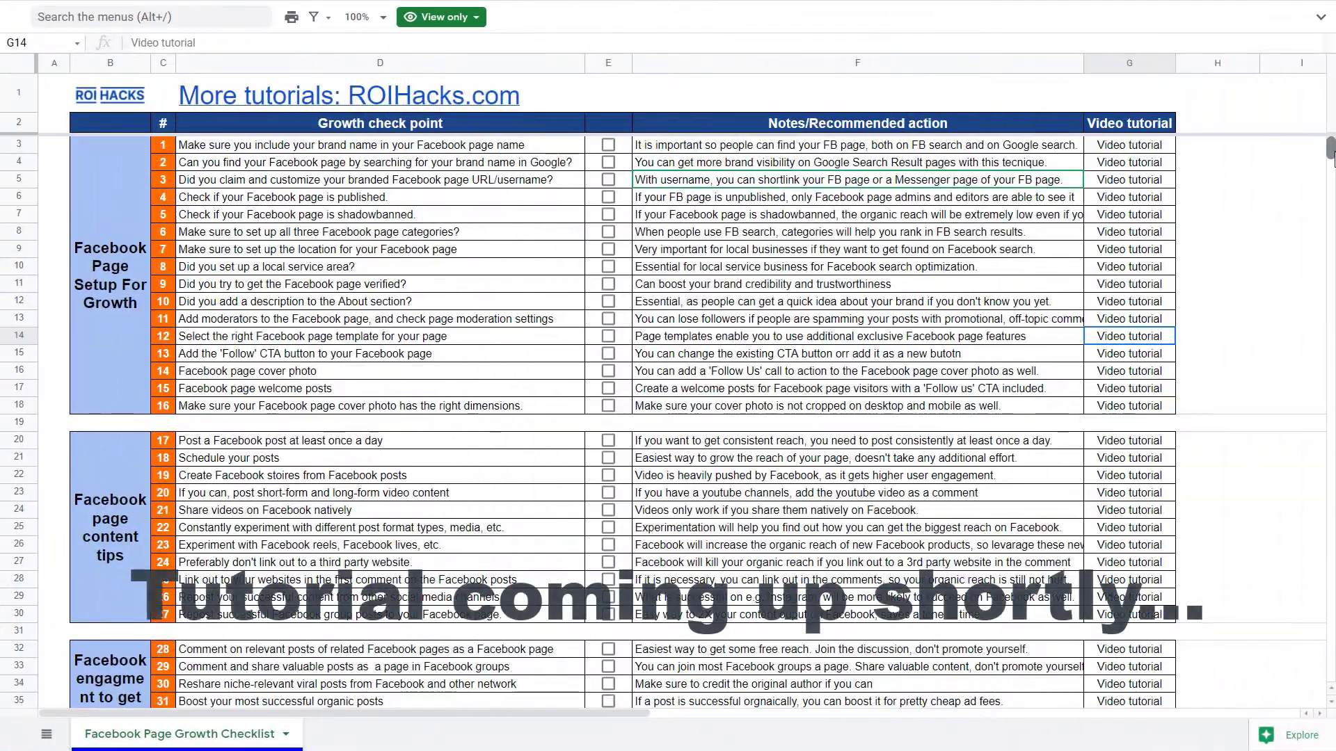
# Step: Scroll the Facebook Page Growth Checklist down to the final promotion items, rows 34–50
pyautogui.scroll(-3)
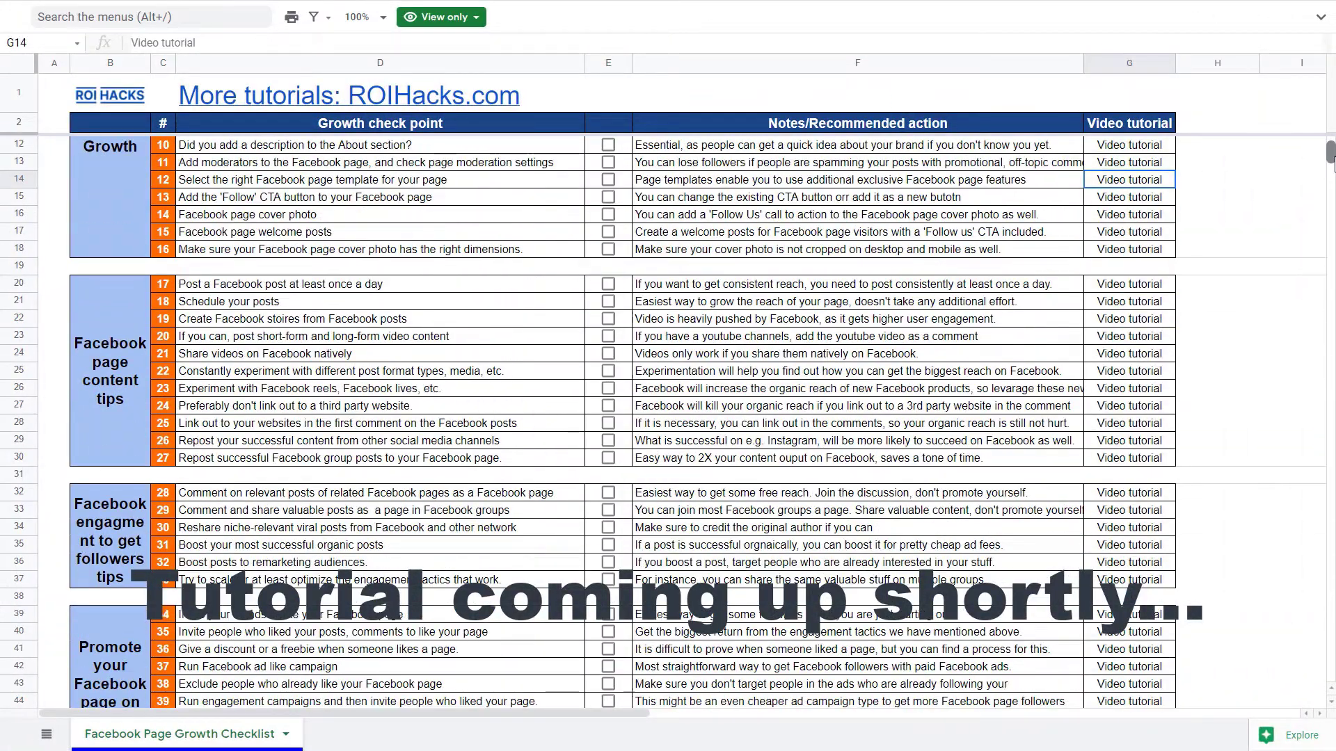
pyautogui.scroll(-3)
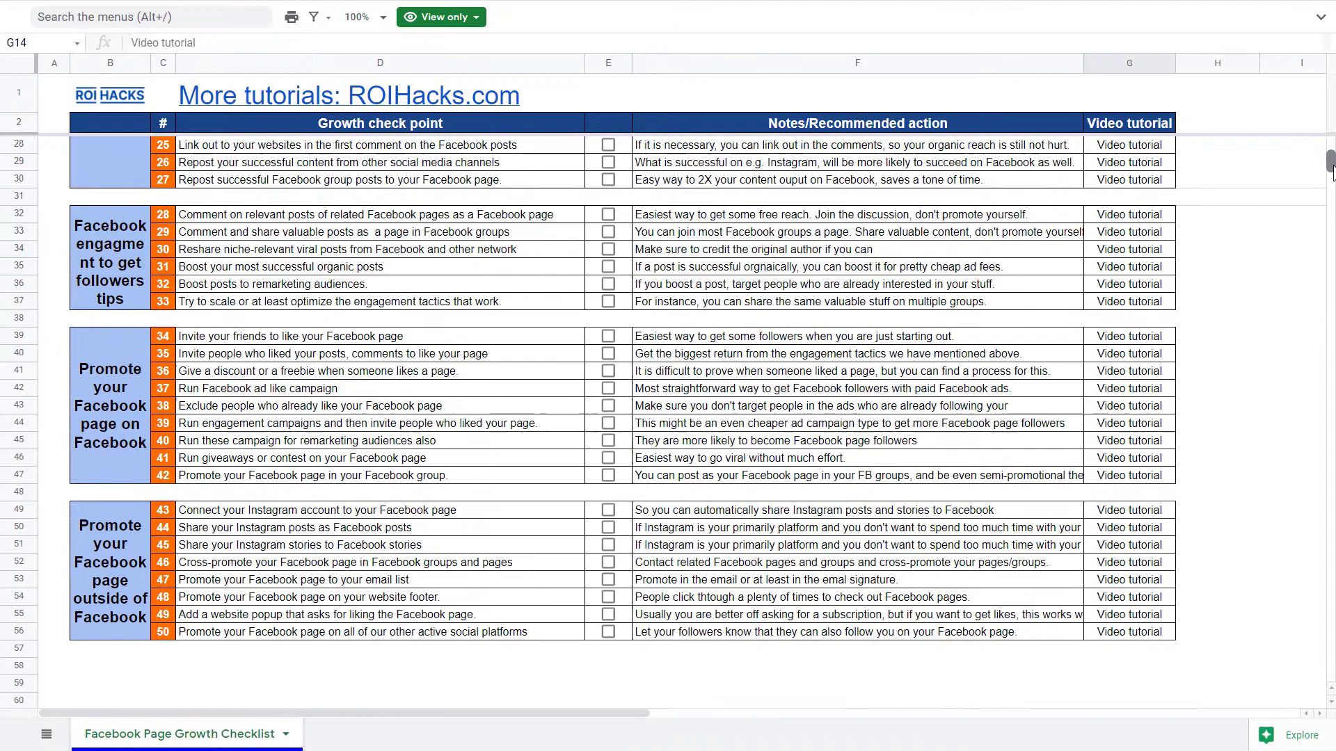
pyautogui.scroll(-3)
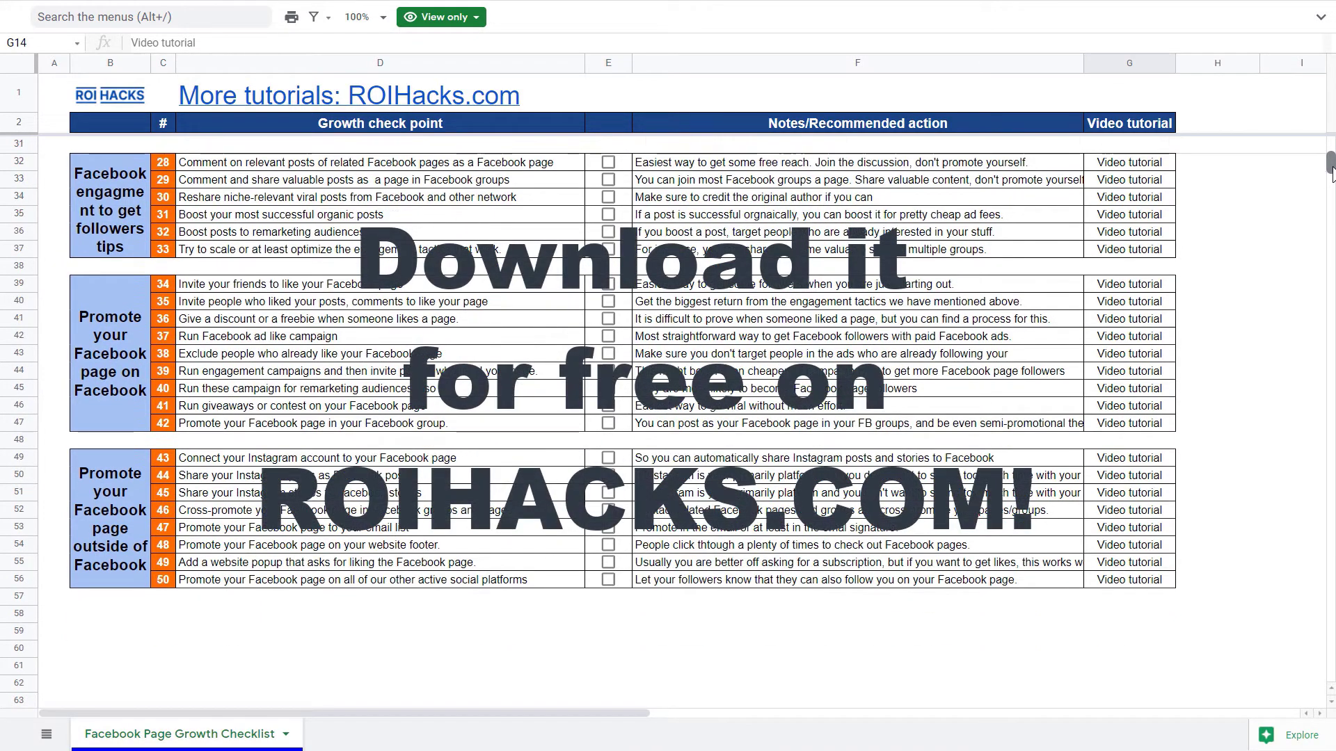
pyautogui.moveTo(1321, 186)
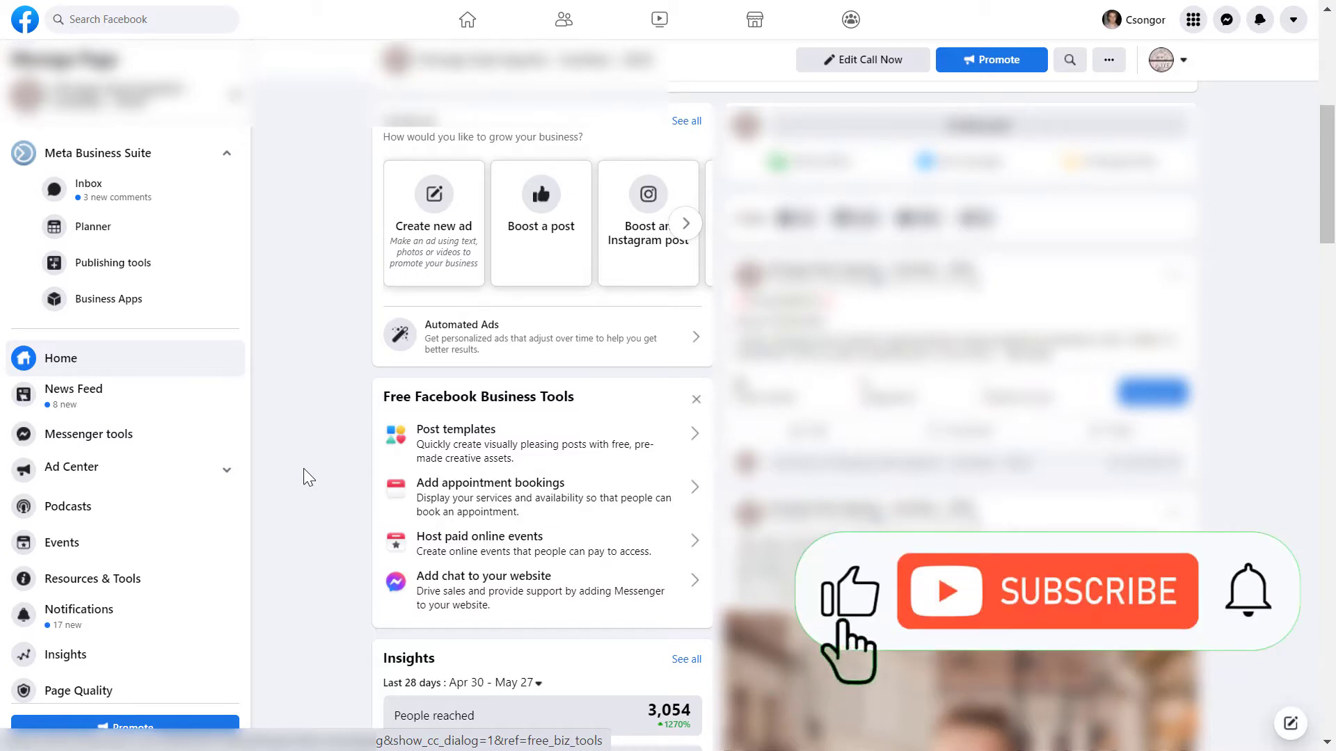
# Step: Open the Facebook Page's Settings from the left sidebar
pyautogui.click(1047, 591)
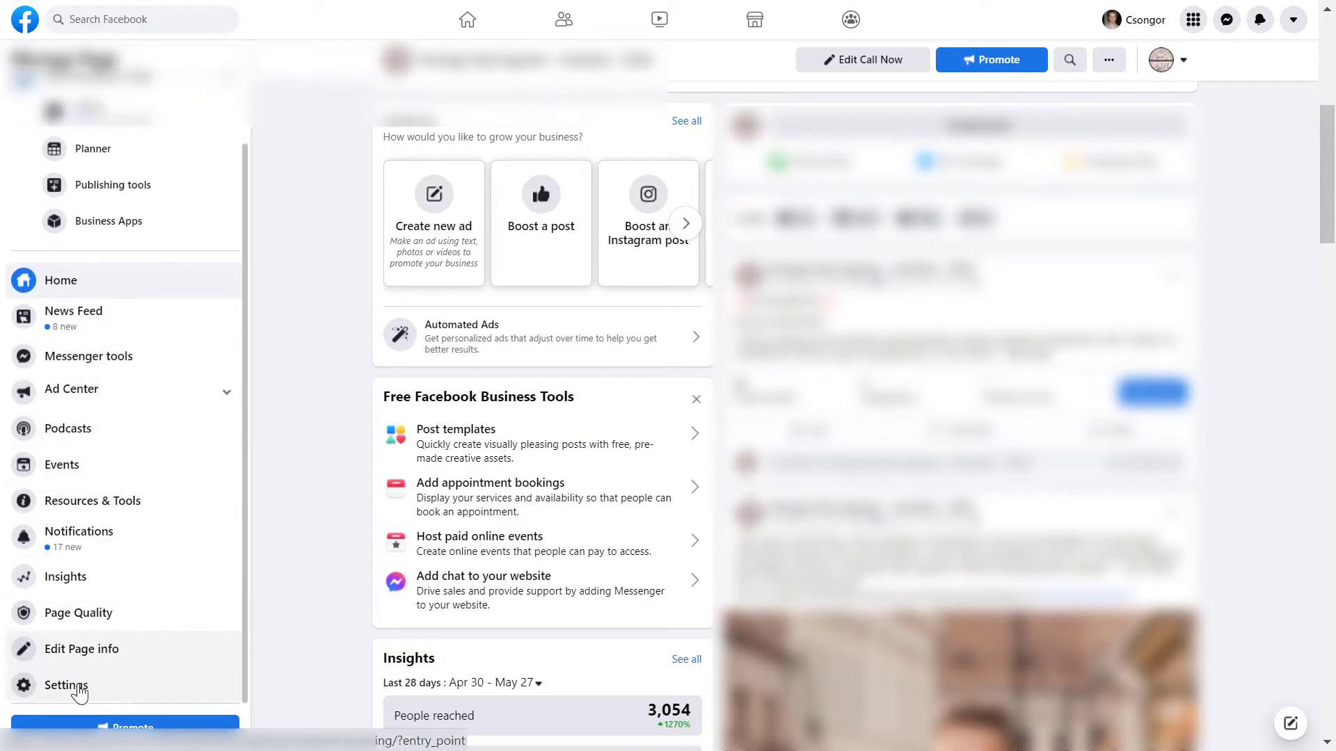
pyautogui.click(66, 685)
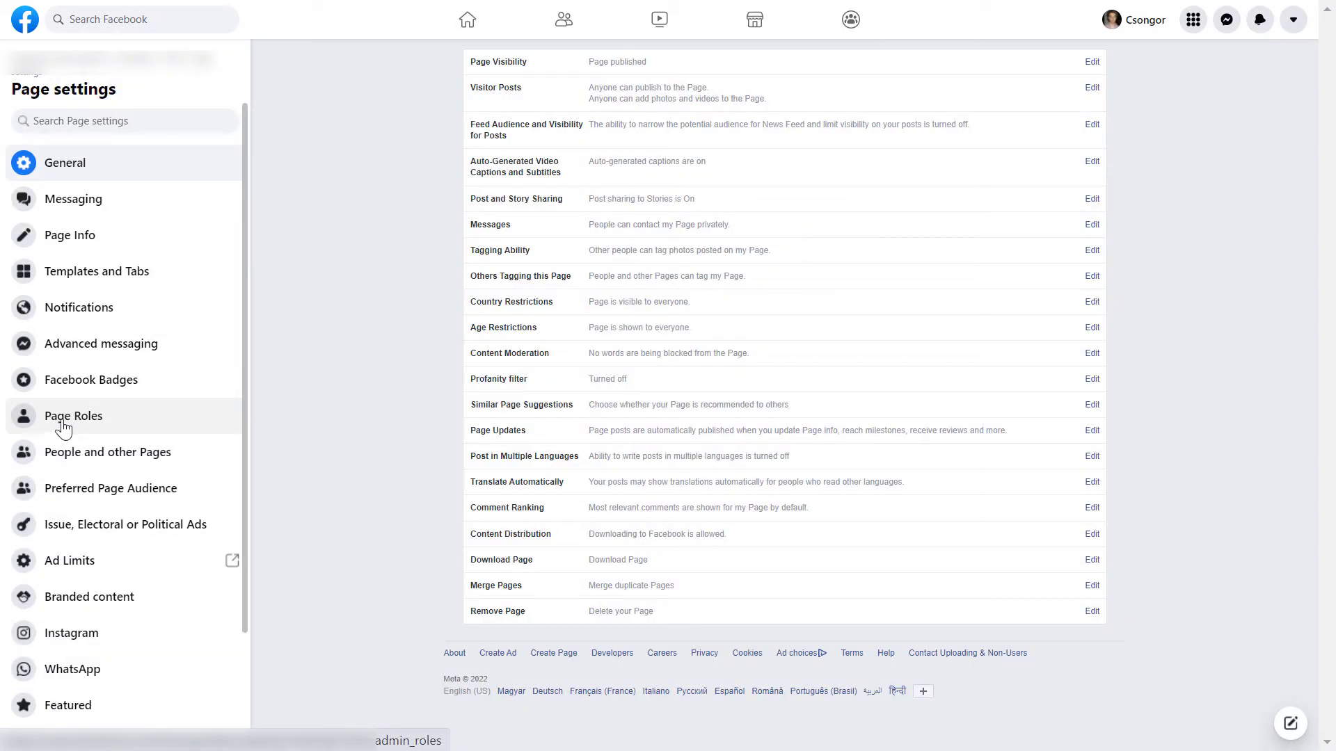
# Step: Go to Page Roles and expand the first existing admin's entry for editing
pyautogui.click(73, 416)
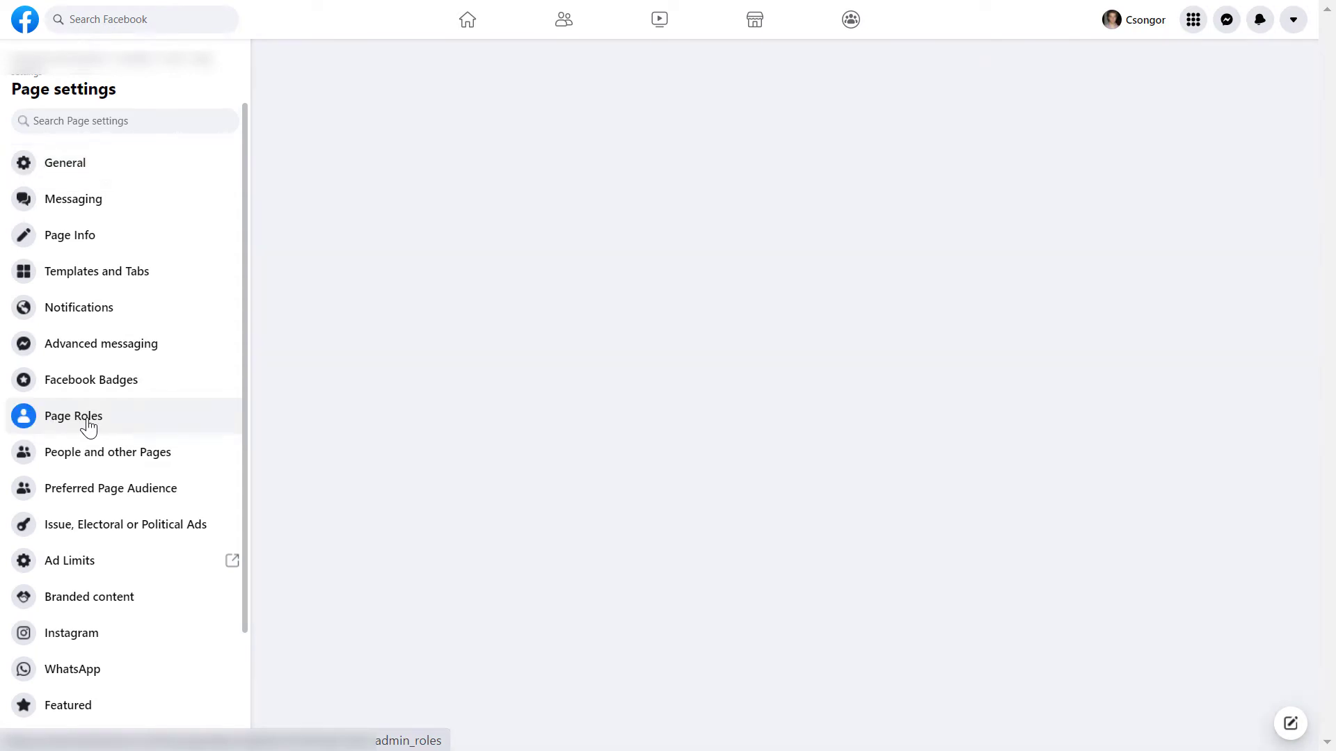
pyautogui.click(73, 416)
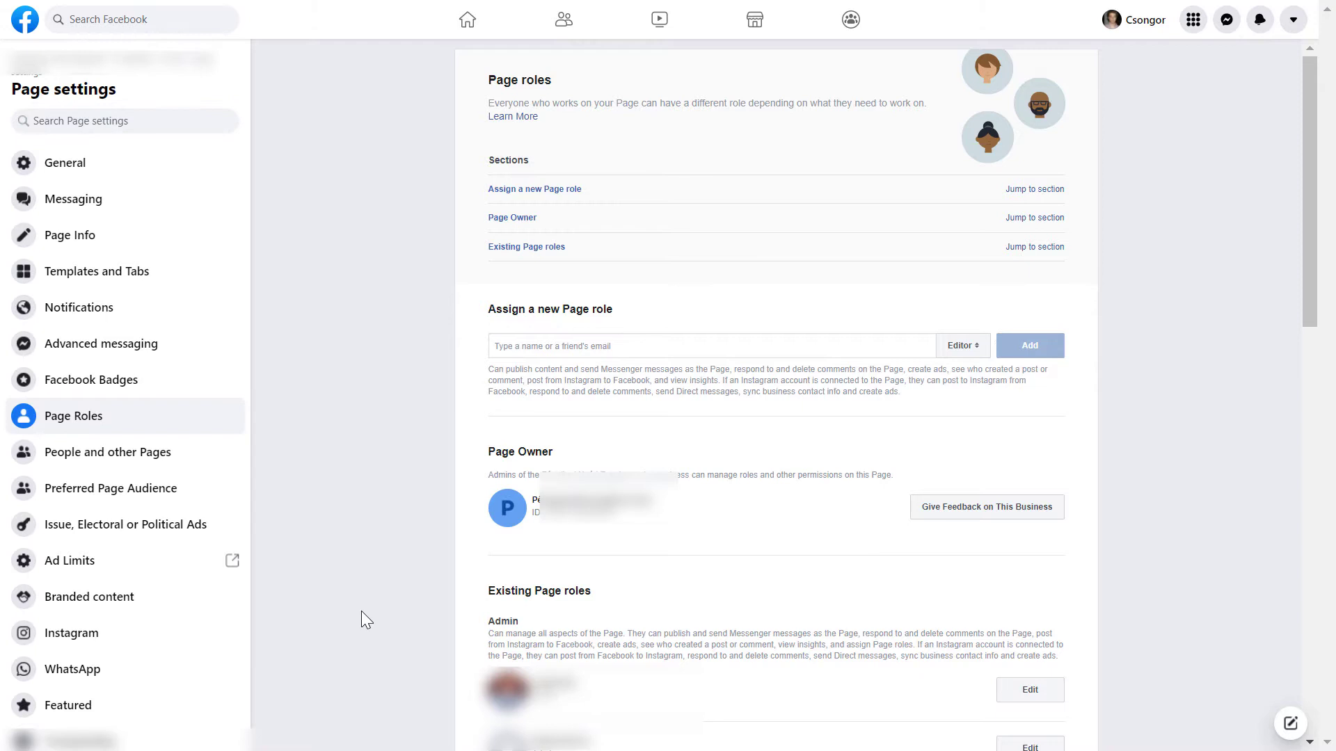
pyautogui.moveTo(352, 610)
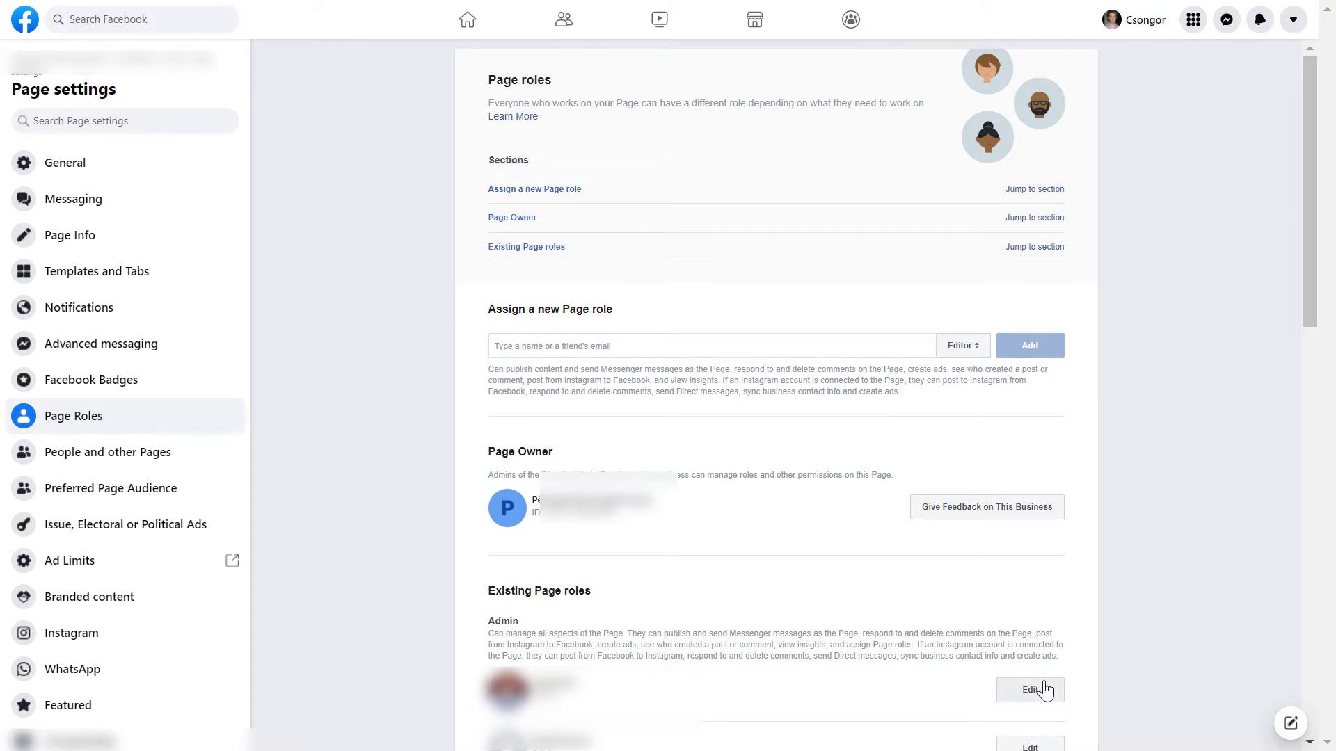
pyautogui.click(1030, 690)
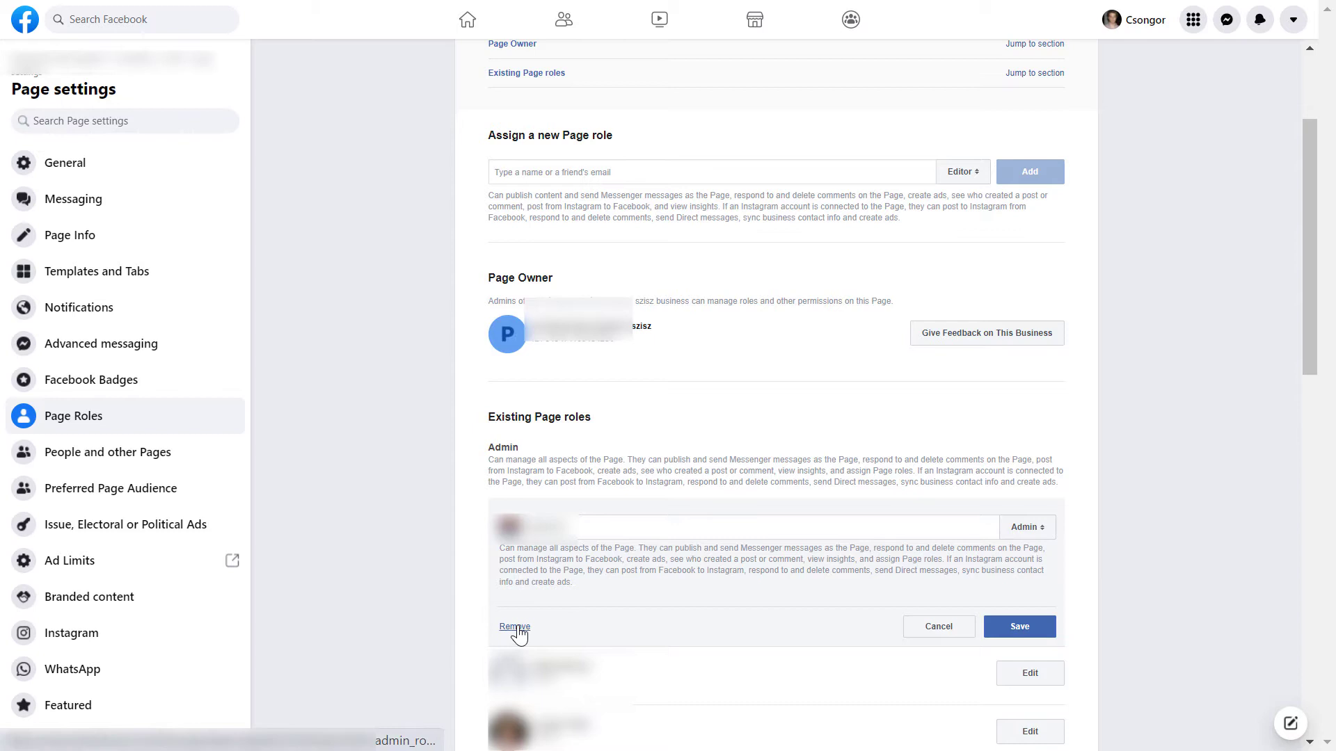
# Step: Choose Remove for the admin, bringing up the 'Remove from Page?' confirmation
pyautogui.click(513, 627)
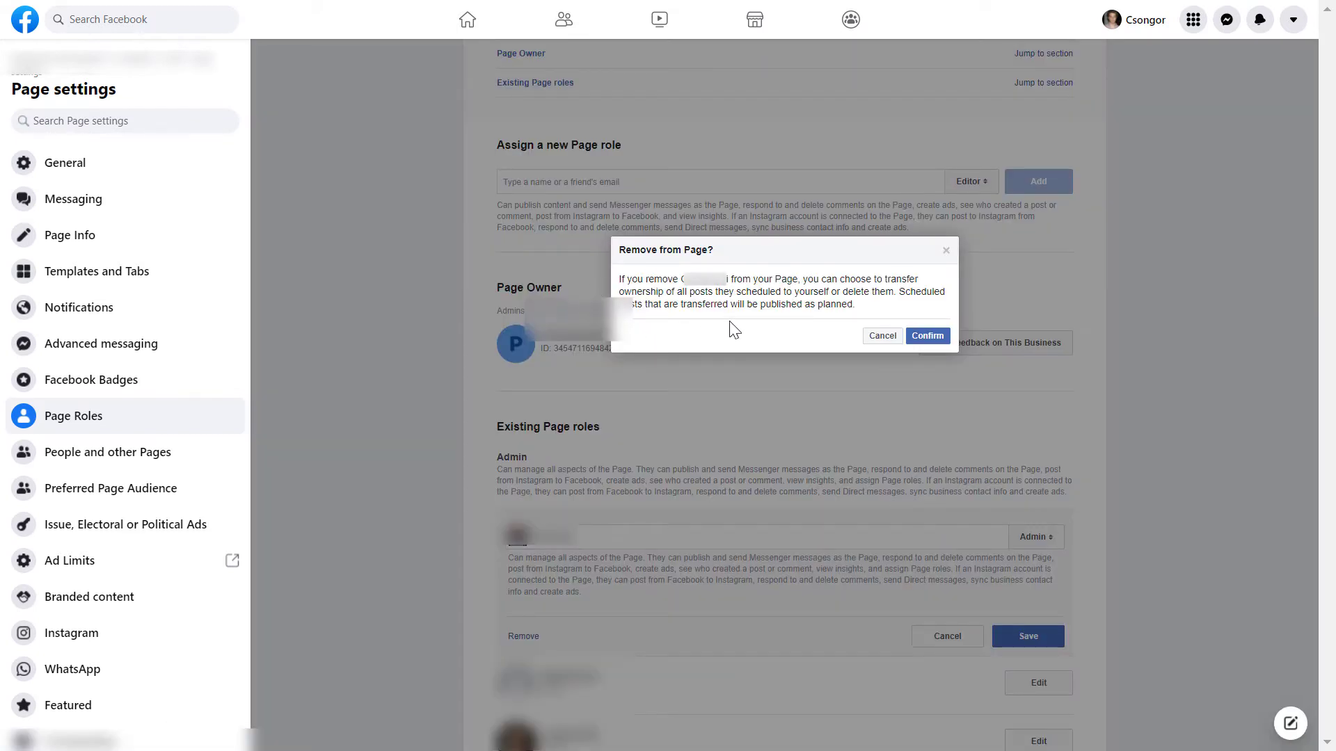
pyautogui.moveTo(764, 328)
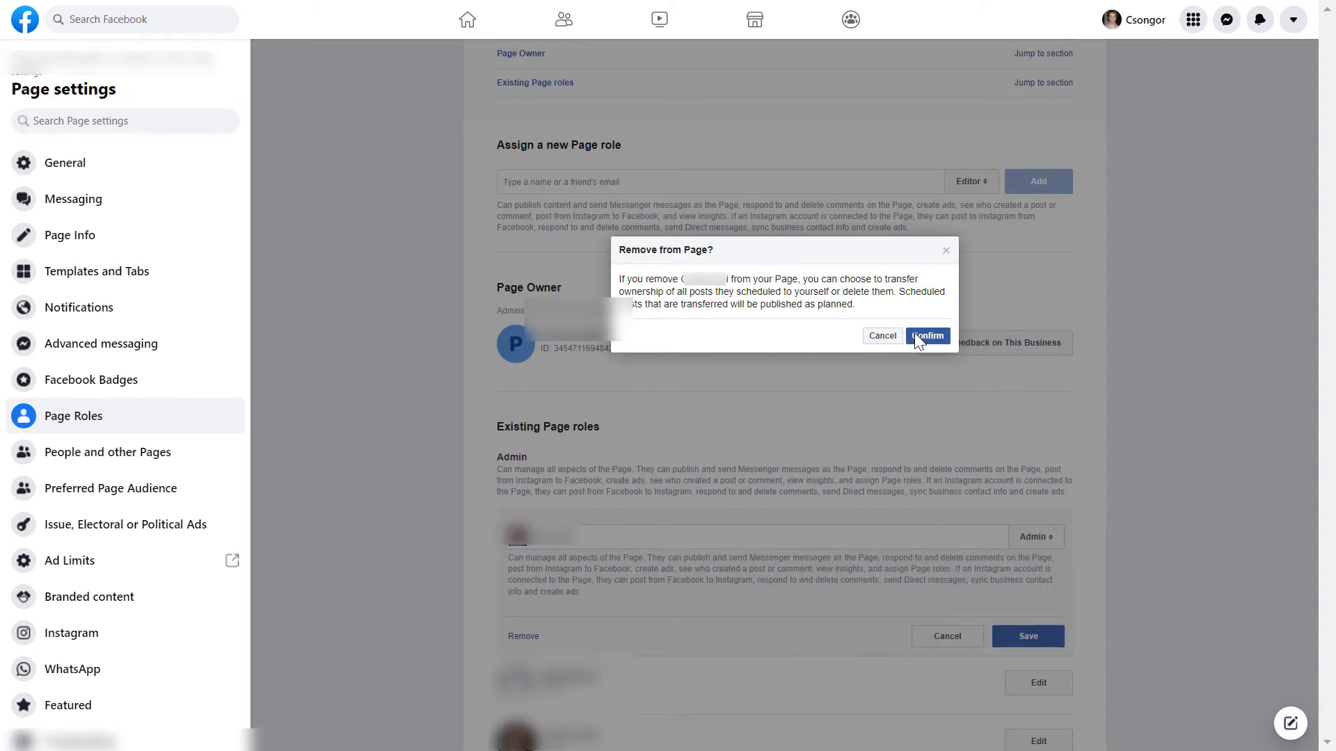
pyautogui.moveTo(759, 513)
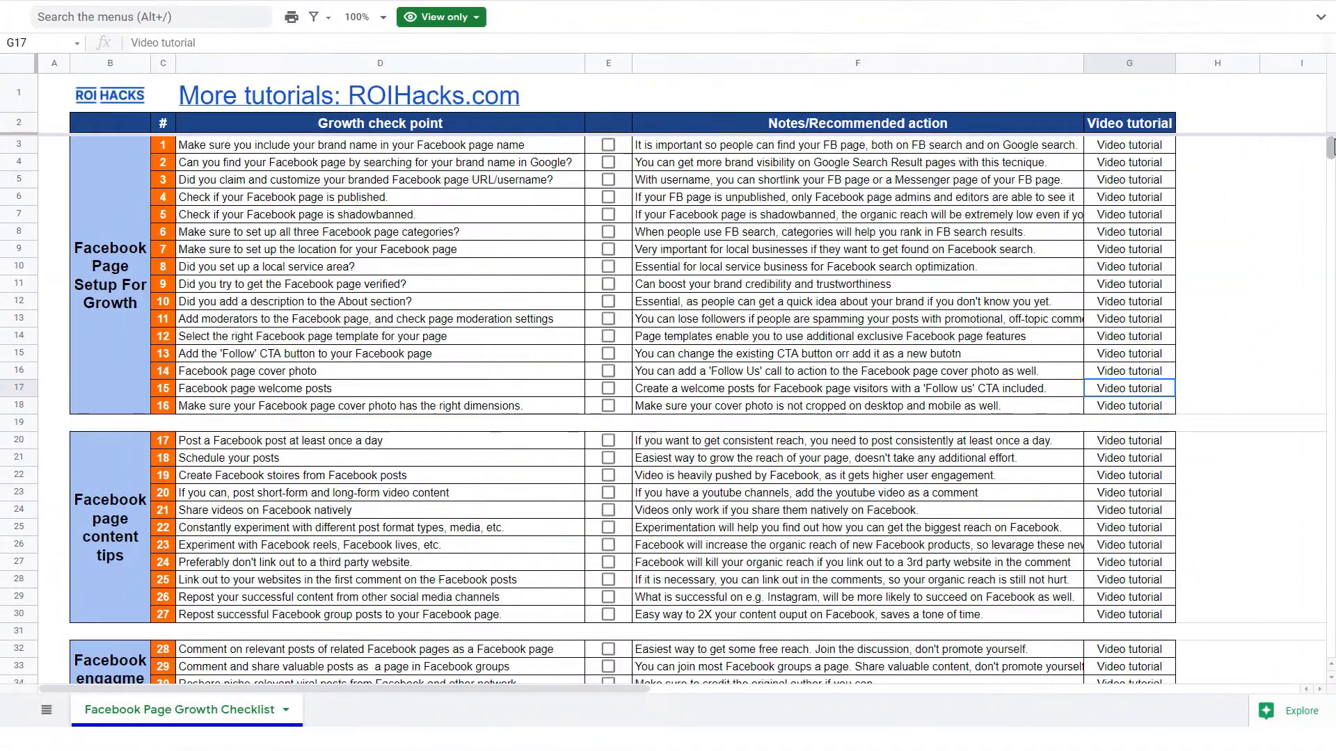
# Step: Scroll through the checklist's content and follower-growth tips in Google Sheets
pyautogui.scroll(-3)
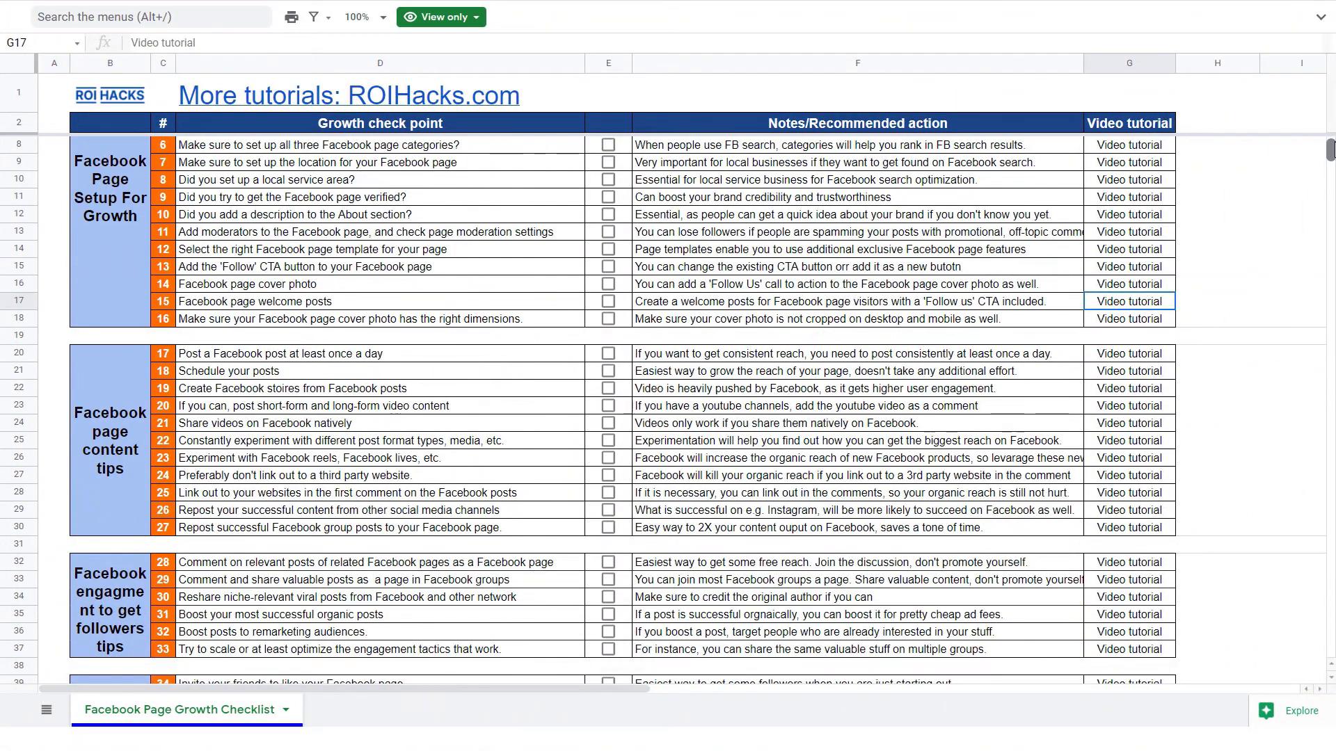
pyautogui.scroll(-3)
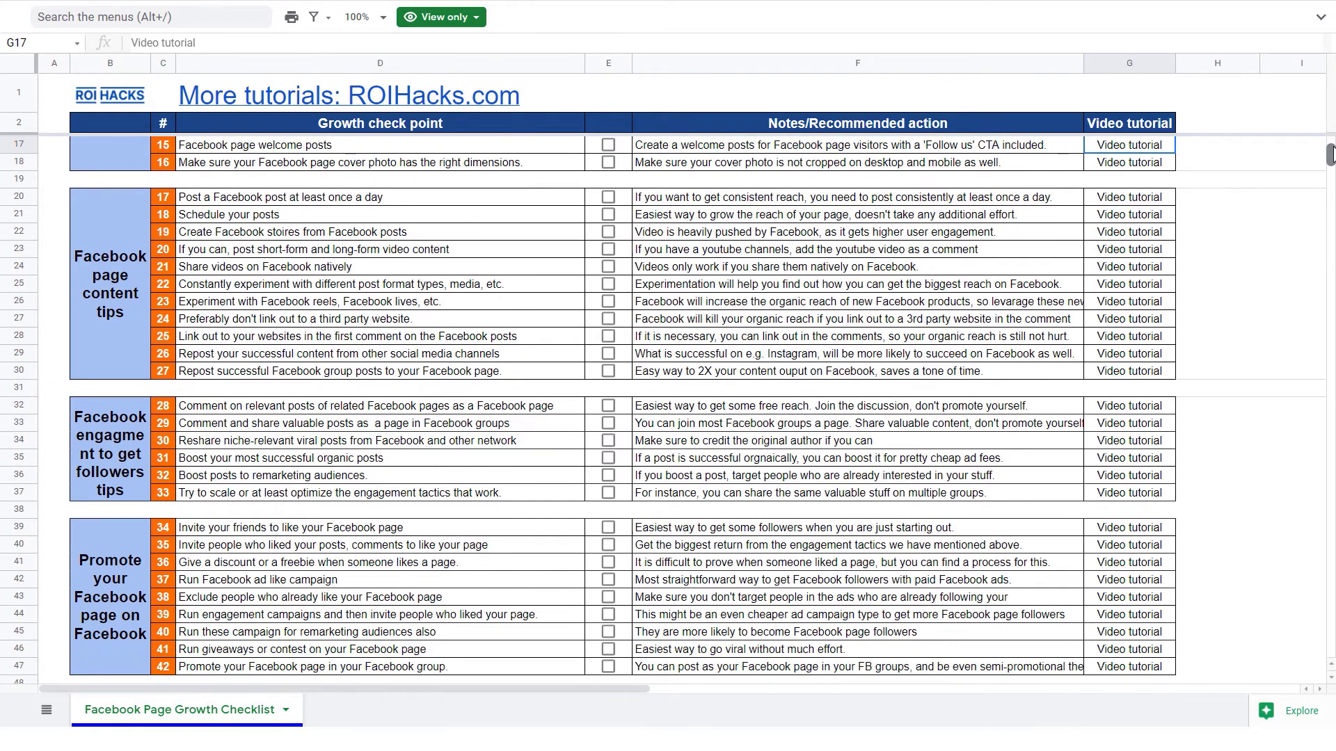
pyautogui.scroll(-3)
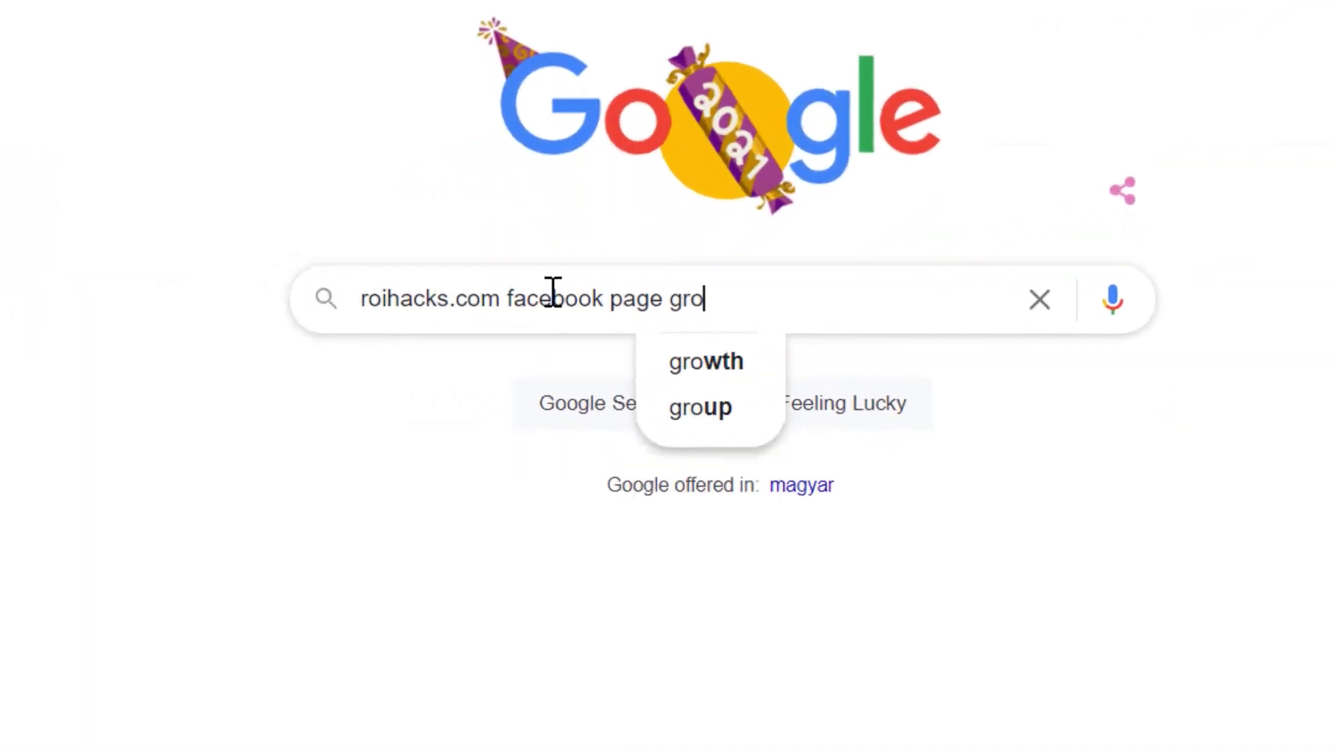
# Step: Search Google for 'roihacks.com facebook page growth checklist spreadsheet'
pyautogui.write('wth checklist sprea')
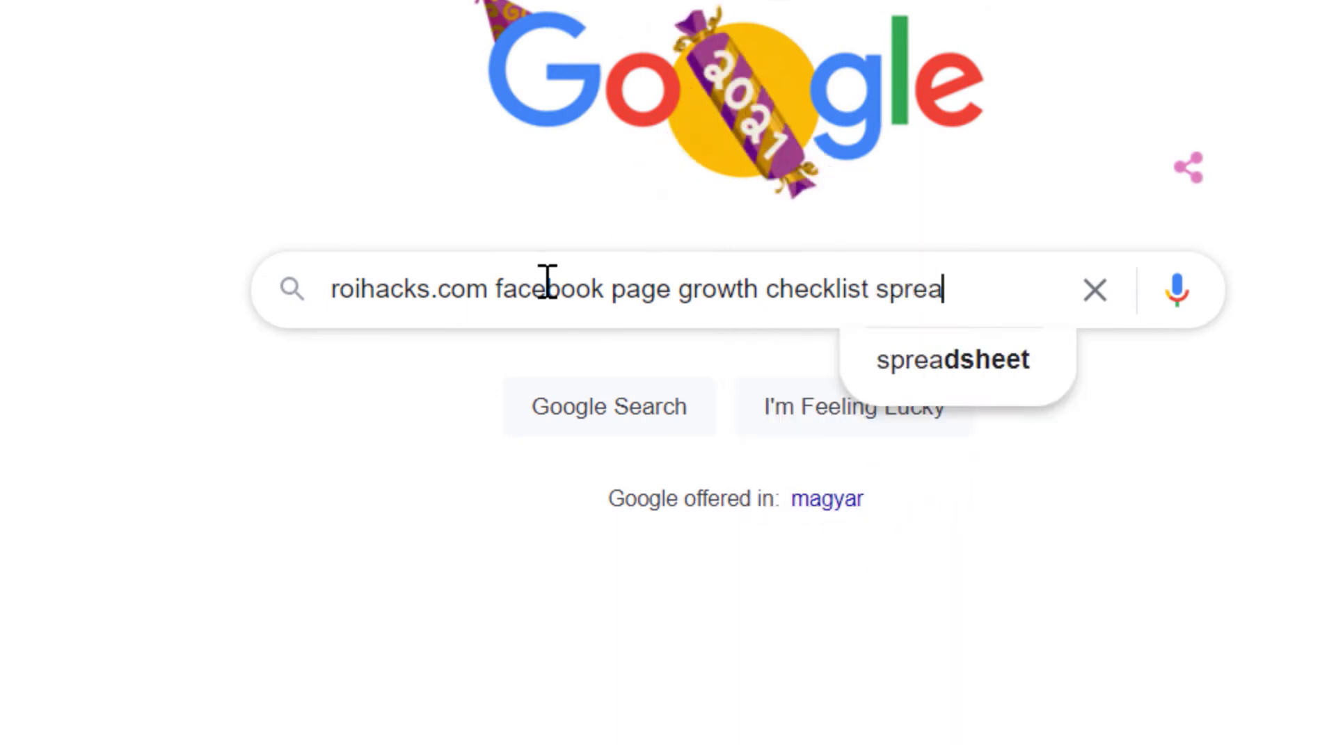
pyautogui.press('Enter')
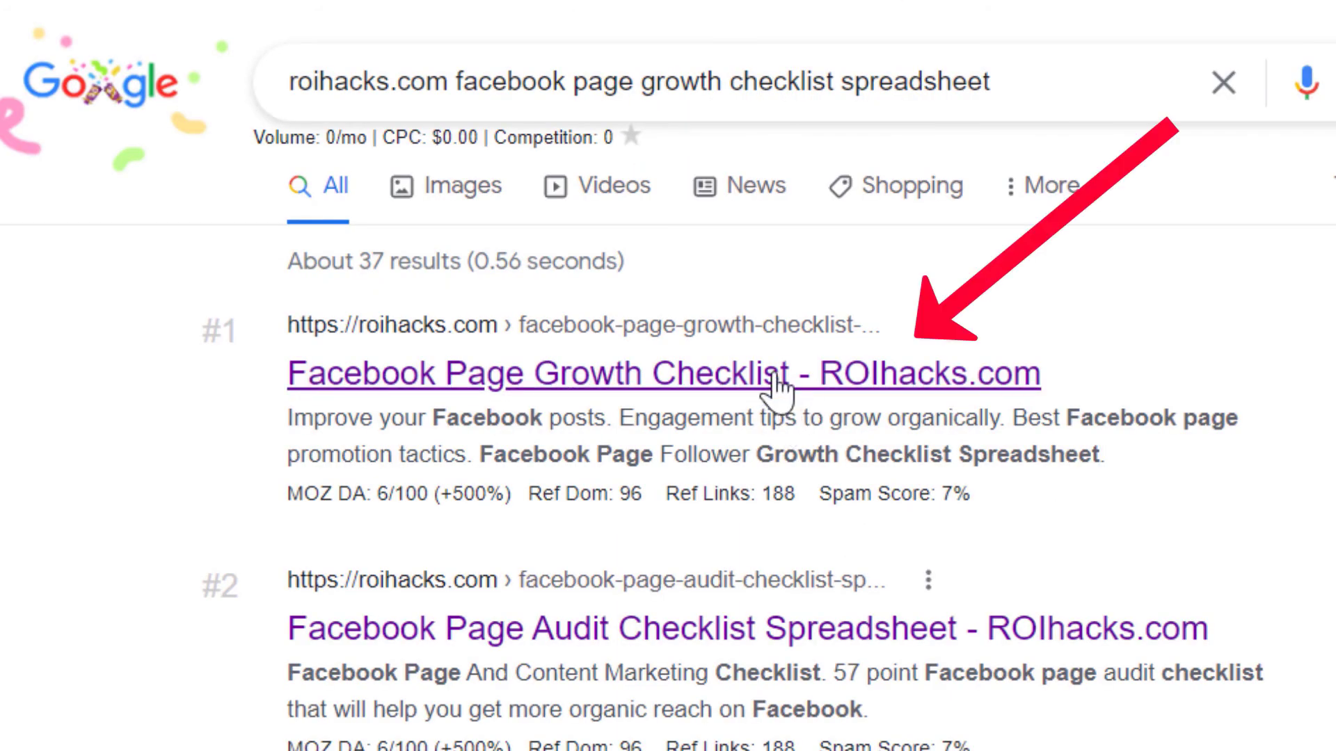